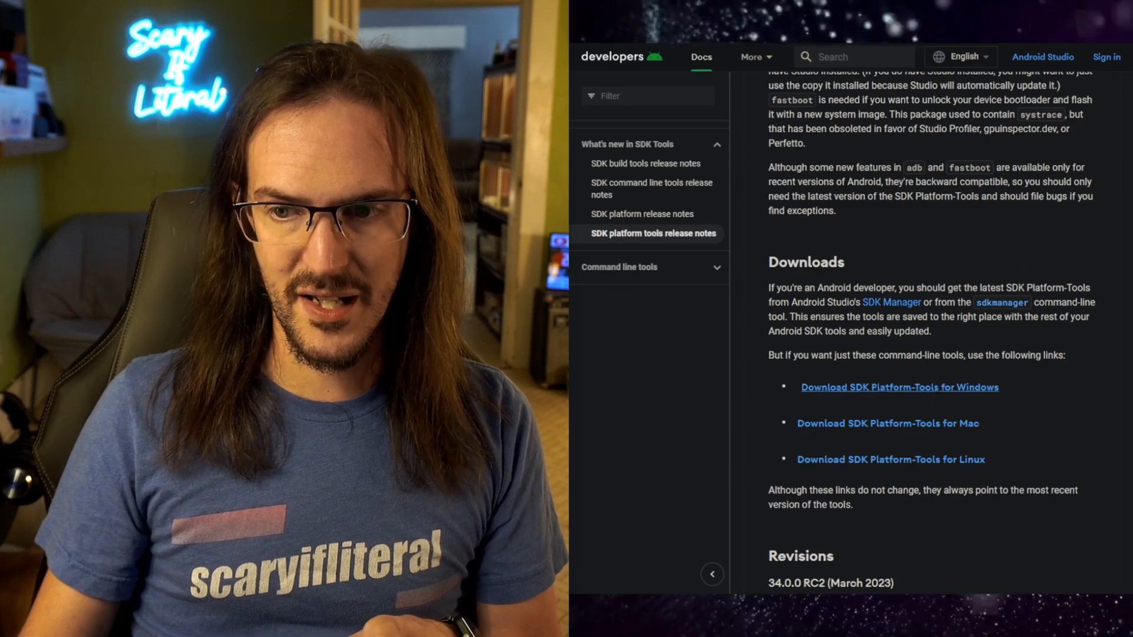
Download the SDK Platform-Tools zip for Windows (version 34.0.3).
left_click(899, 387)
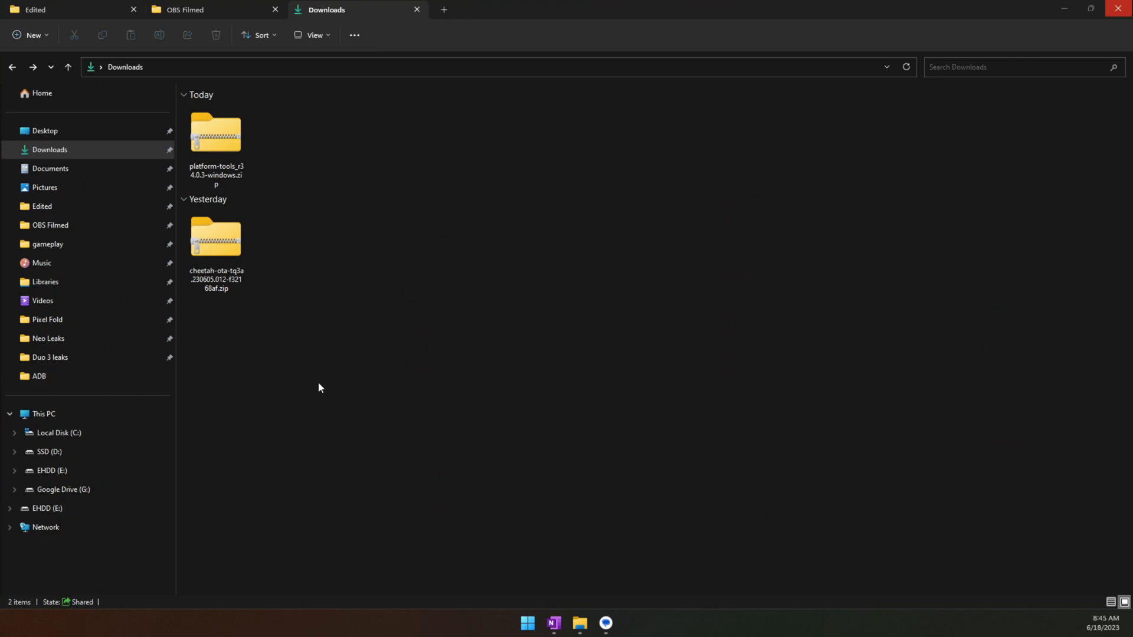
Extract the platform-tools zip to the default platform-tools_r34.0.3-windows folder in Downloads.
left_click(216, 140)
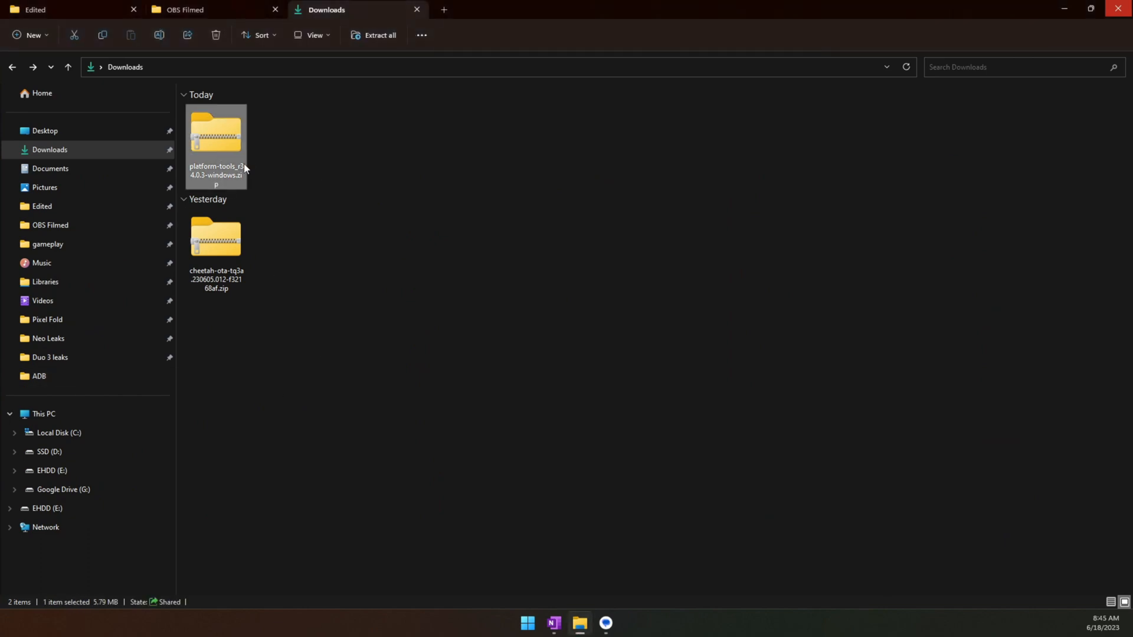
right_click(215, 136)
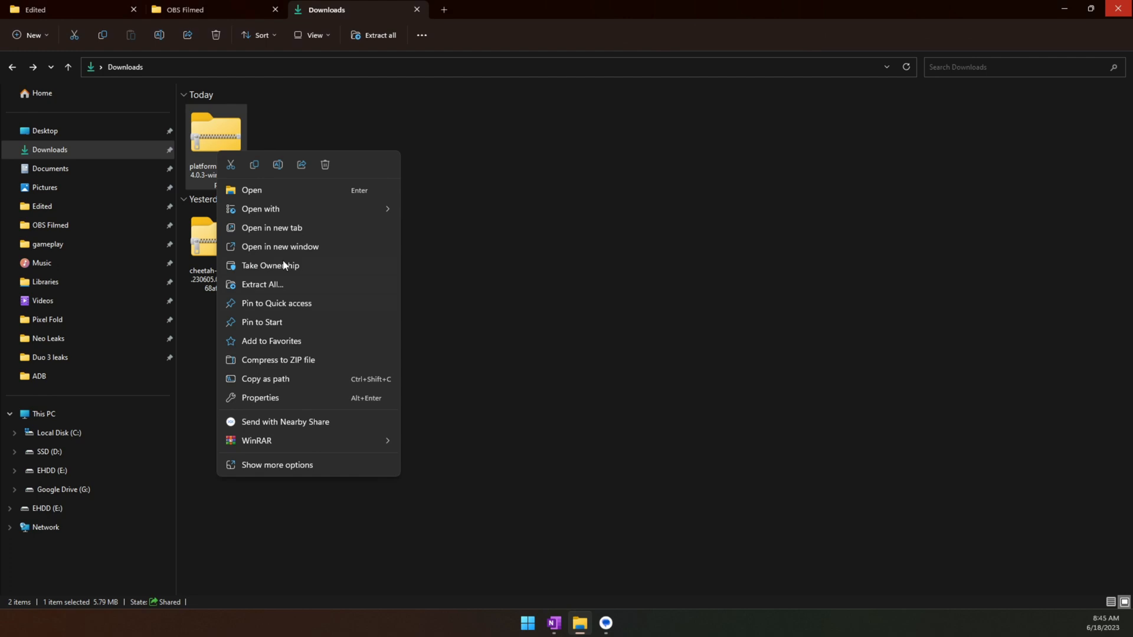
left_click(274, 290)
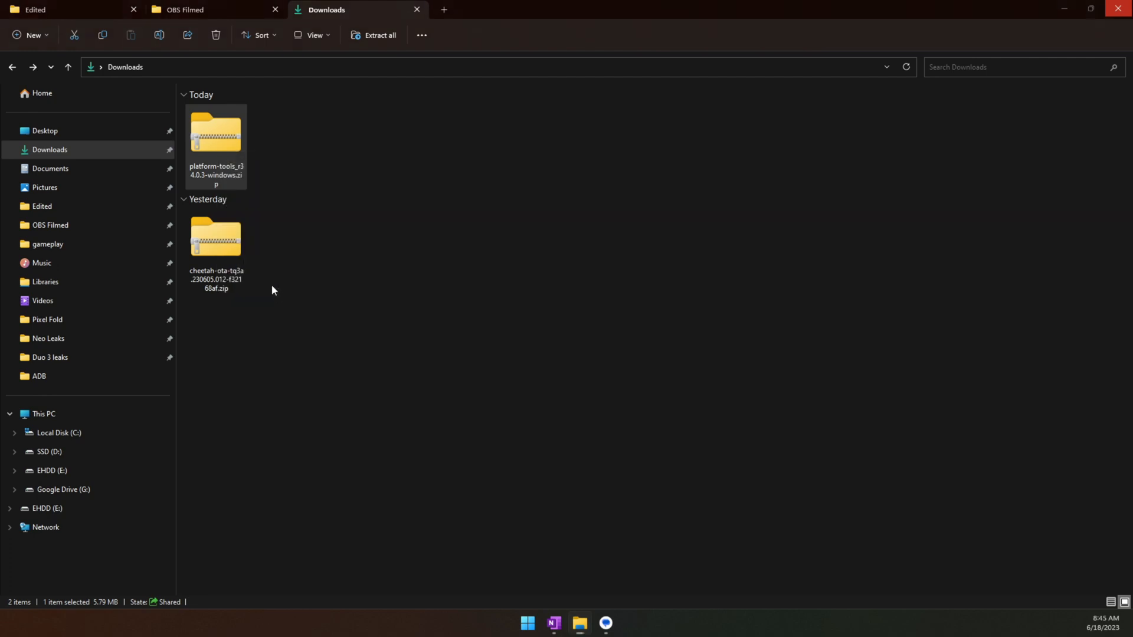
left_click(378, 34)
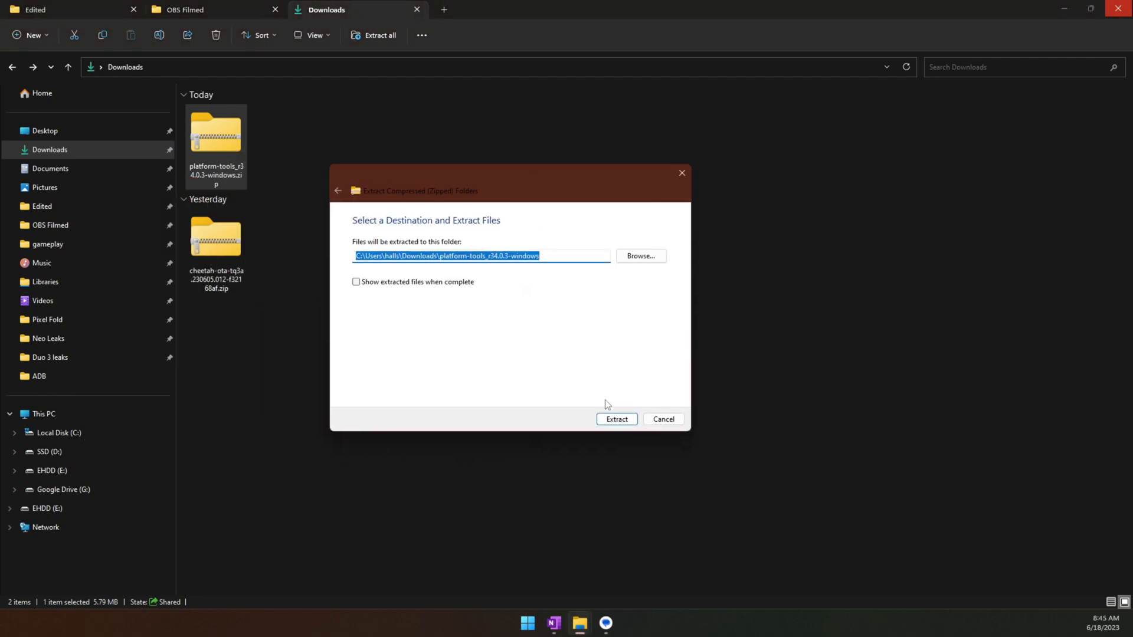
left_click(616, 419)
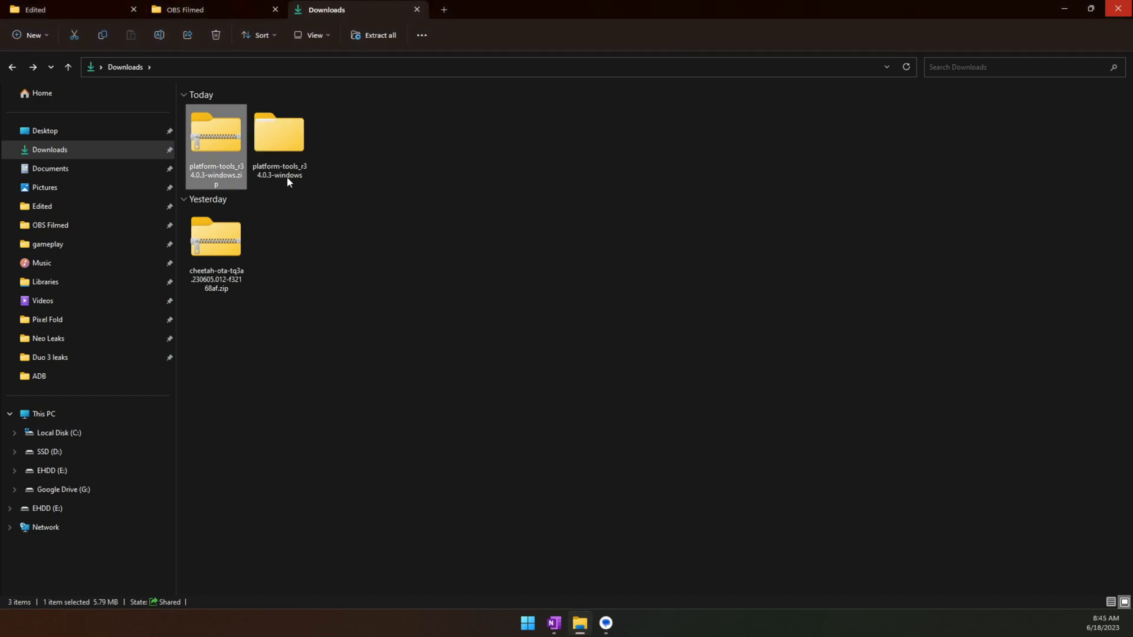
Inspect the inner platform-tools folder, rename it adb, and go to Local Disk (C:).
double_click(279, 130)
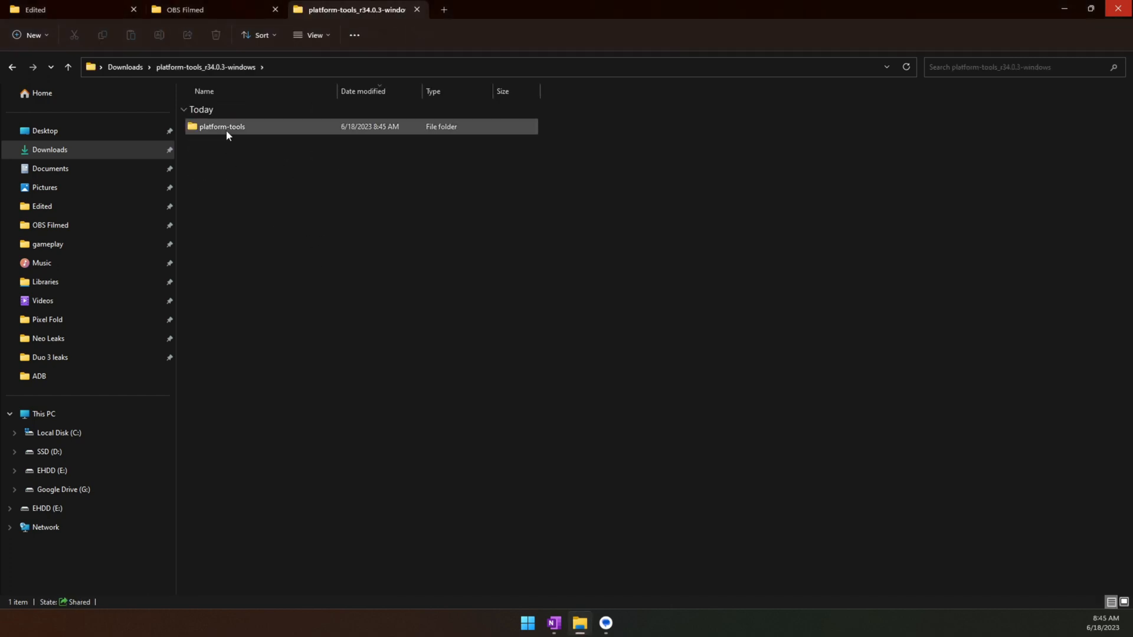
double_click(222, 126)
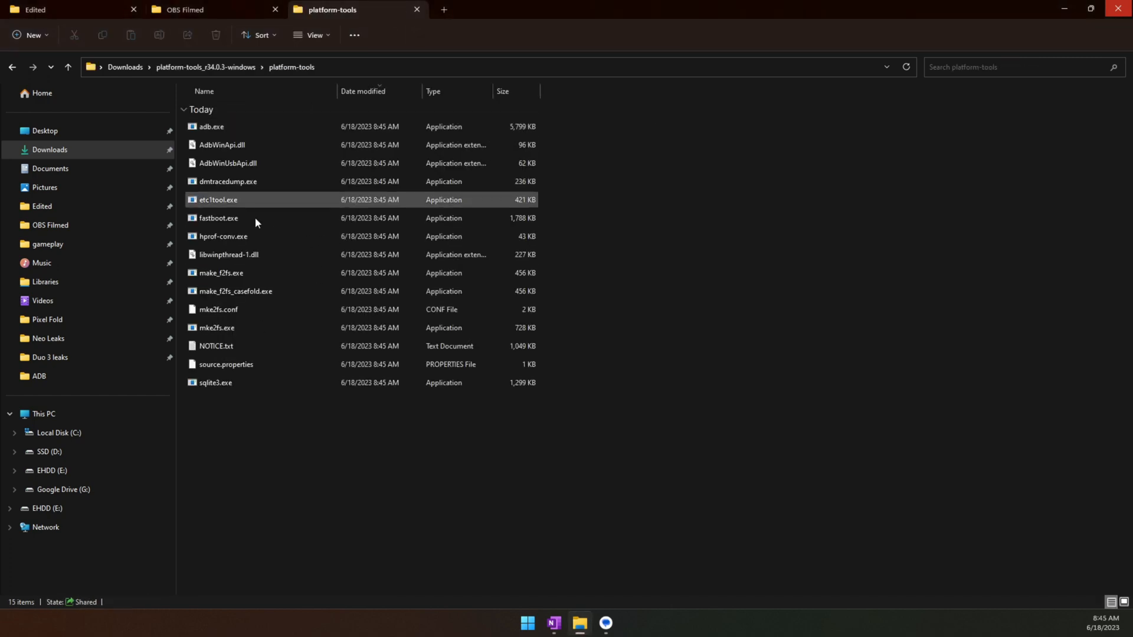
left_click(205, 66)
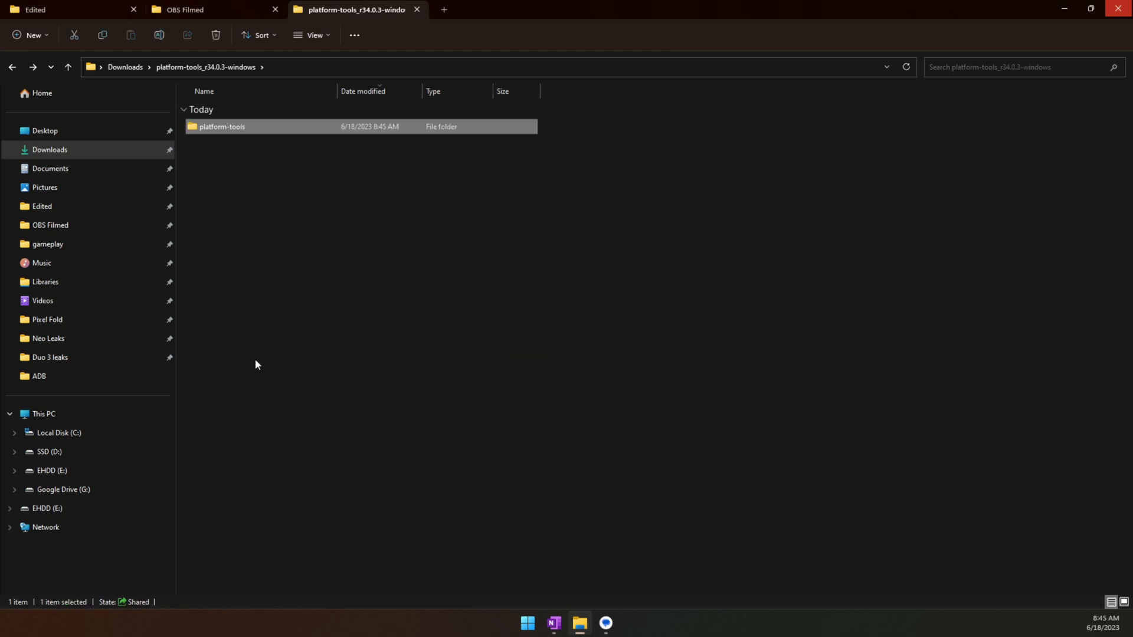
mouse_move(222, 188)
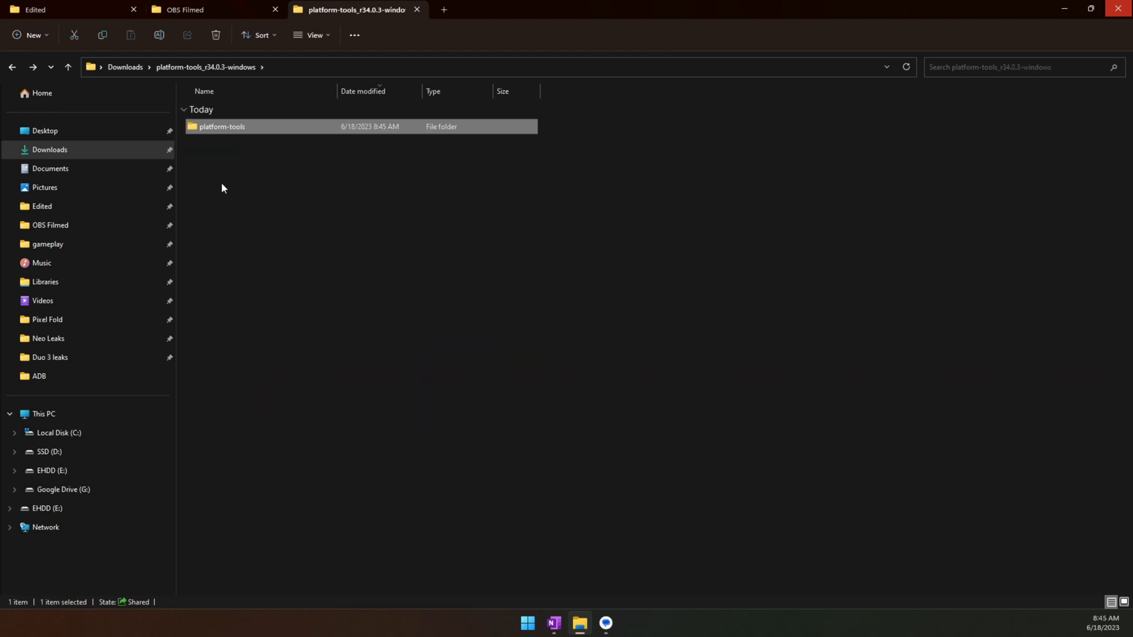
mouse_move(229, 131)
type("adb")
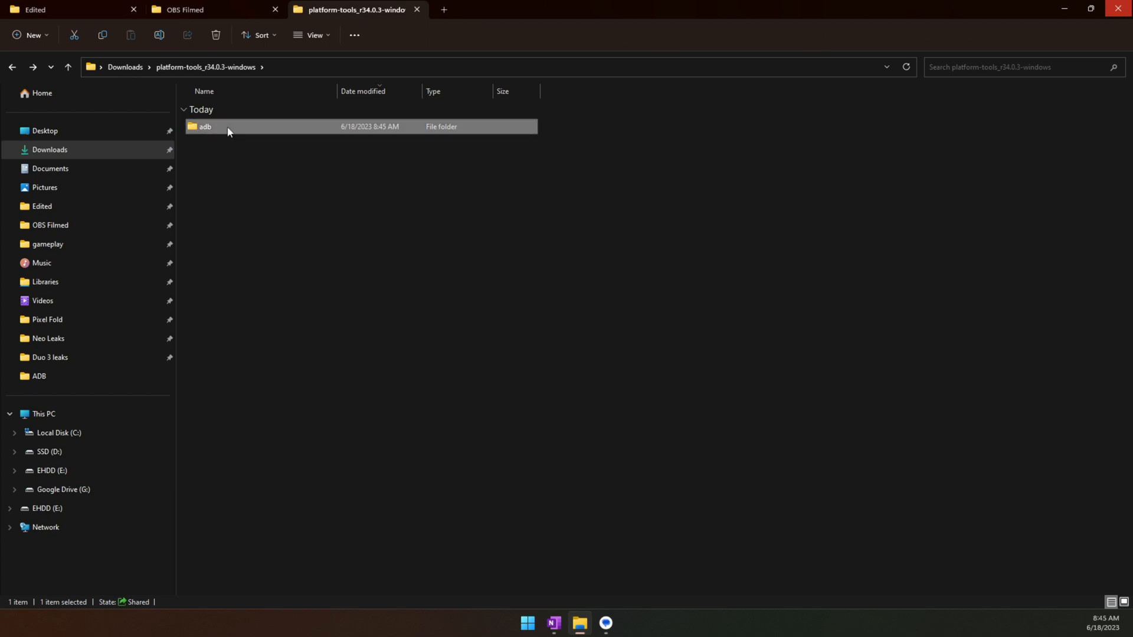
left_click(56, 432)
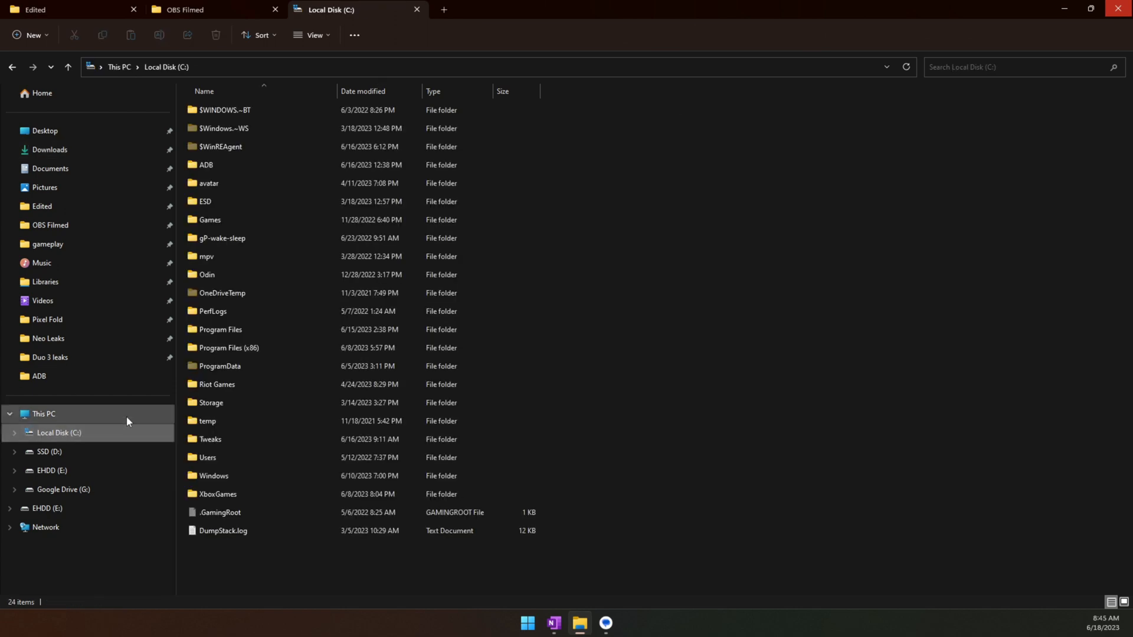